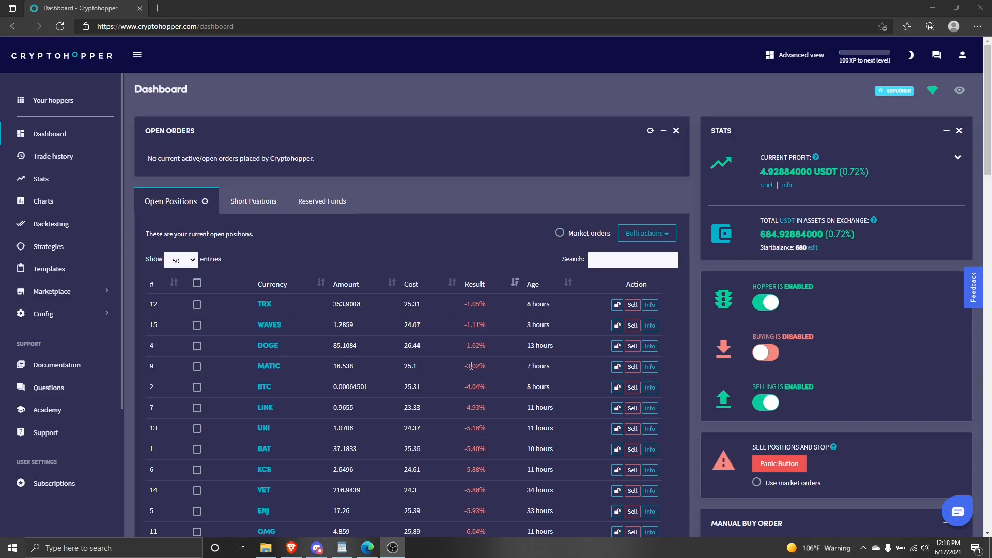
- Go to the Marketplace's Signals page listing signal providers and top weekly signals
{"action": "left_click", "coordinate": [51, 292]}
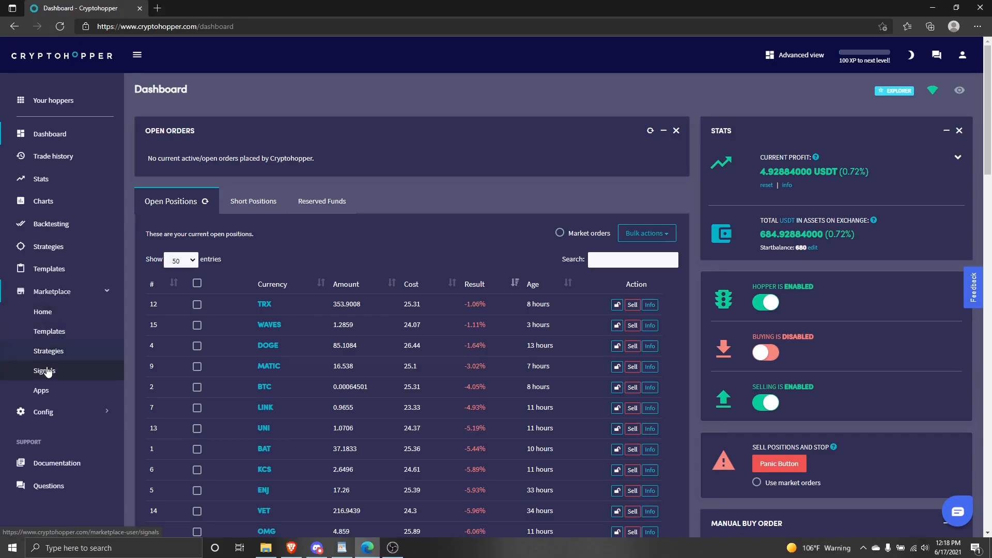
{"action": "left_click", "coordinate": [44, 370]}
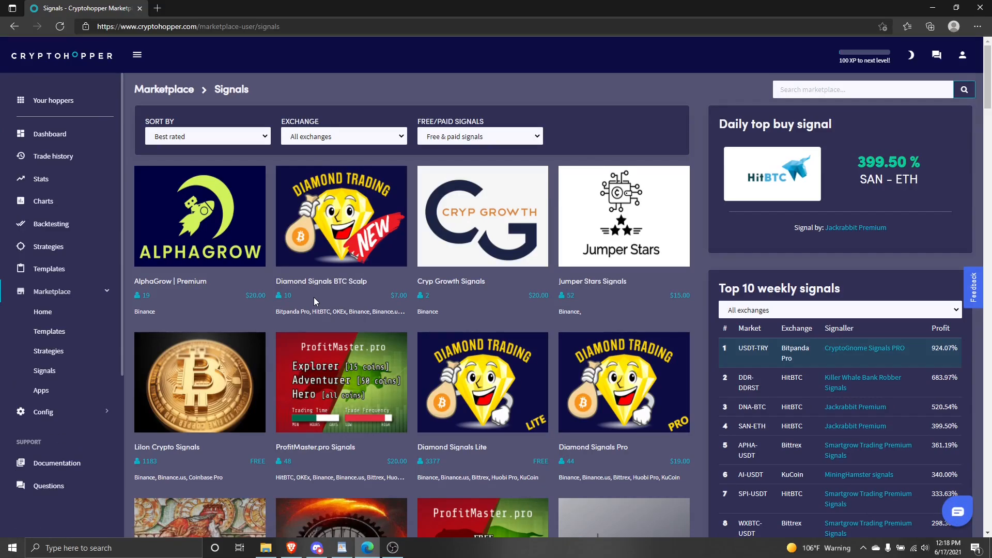
{"action": "mouse_move", "coordinate": [297, 271]}
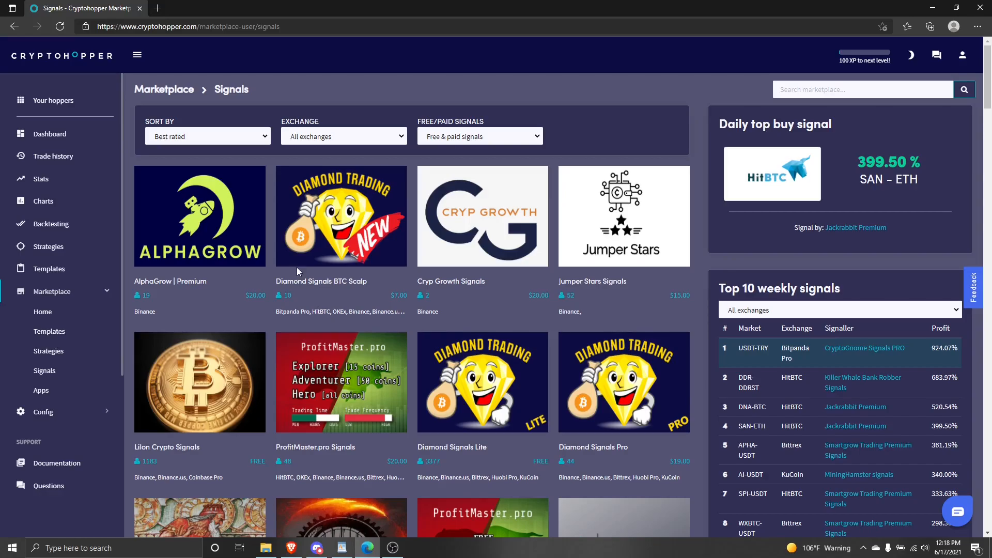
{"action": "mouse_move", "coordinate": [826, 104]}
{"action": "type", "text": "profit scalping"}
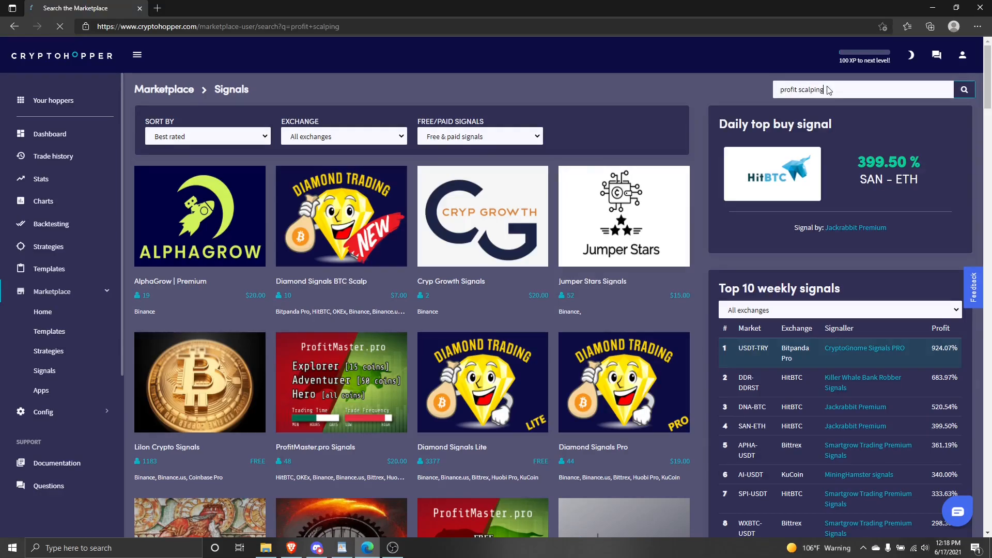
- Search the marketplace for 'profit scalping' and choose Profit Scalping Signals - DEX from the results
{"action": "left_click", "coordinate": [964, 89]}
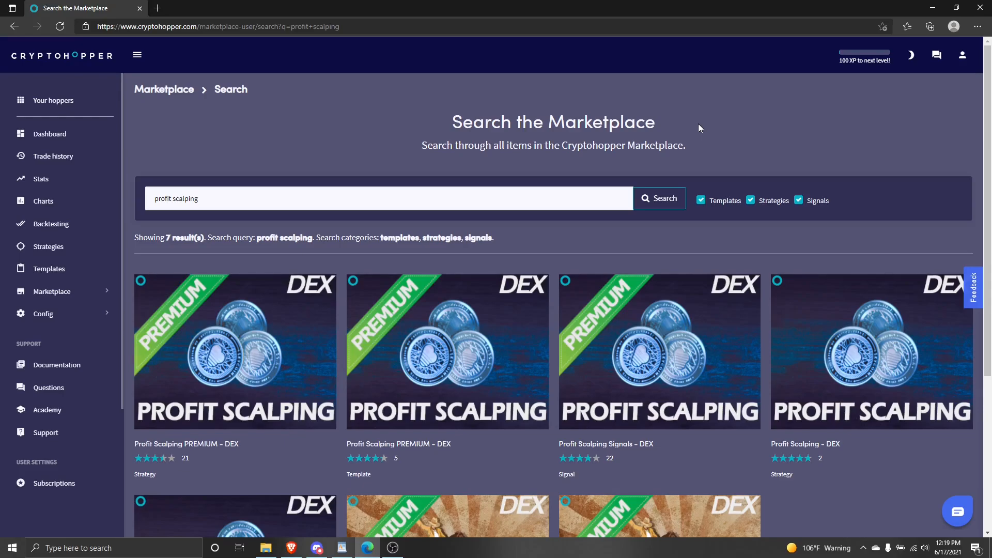
{"action": "mouse_move", "coordinate": [826, 267]}
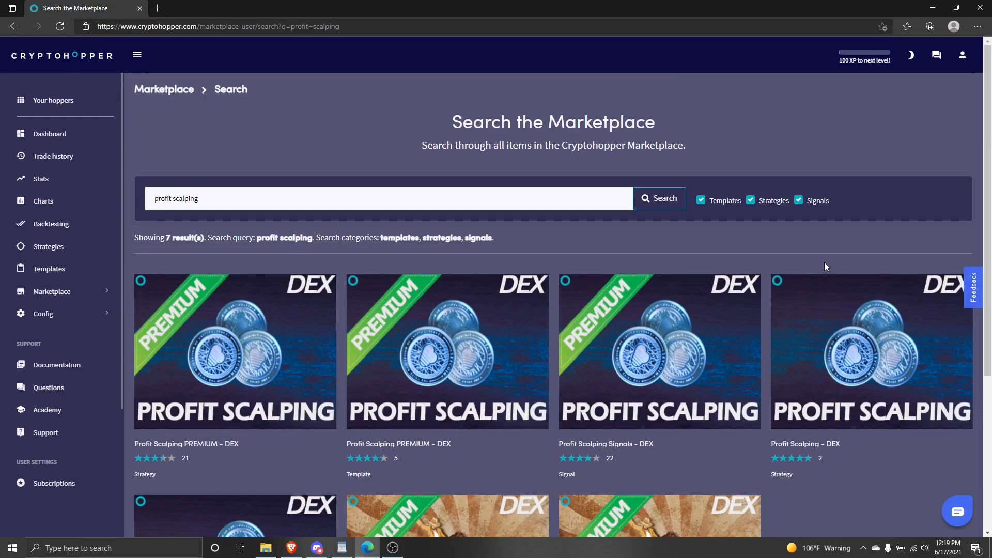
{"action": "mouse_move", "coordinate": [235, 361]}
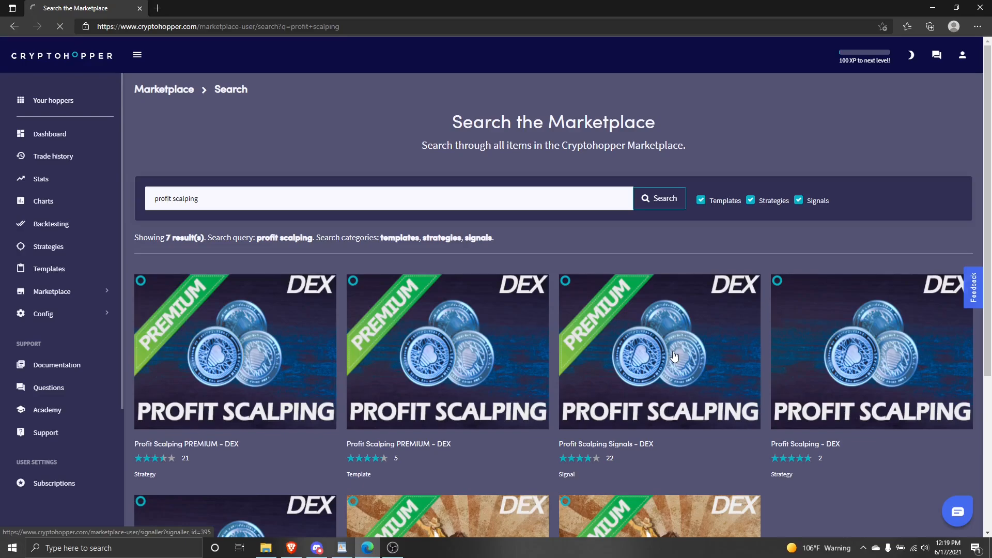
{"action": "mouse_move", "coordinate": [675, 352]}
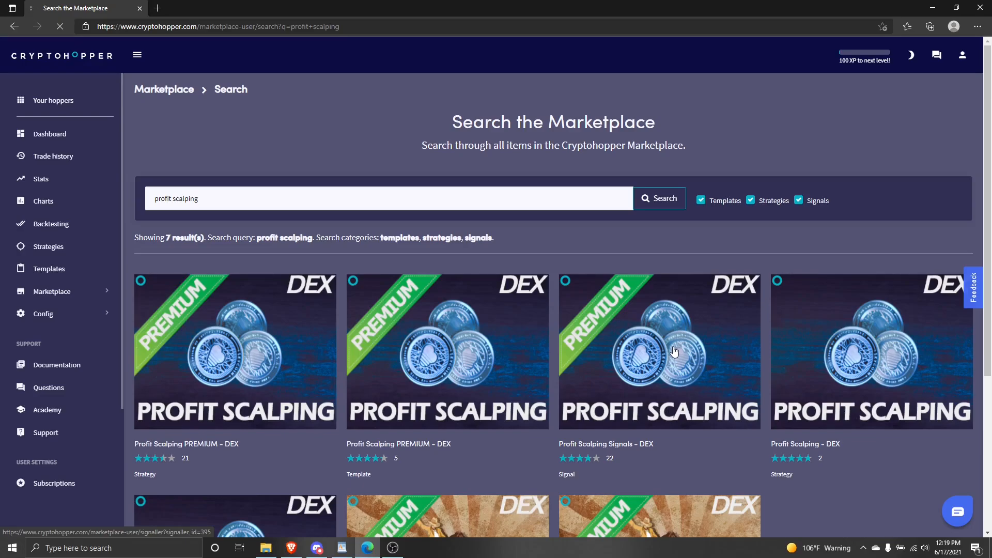
{"action": "left_click", "coordinate": [658, 351]}
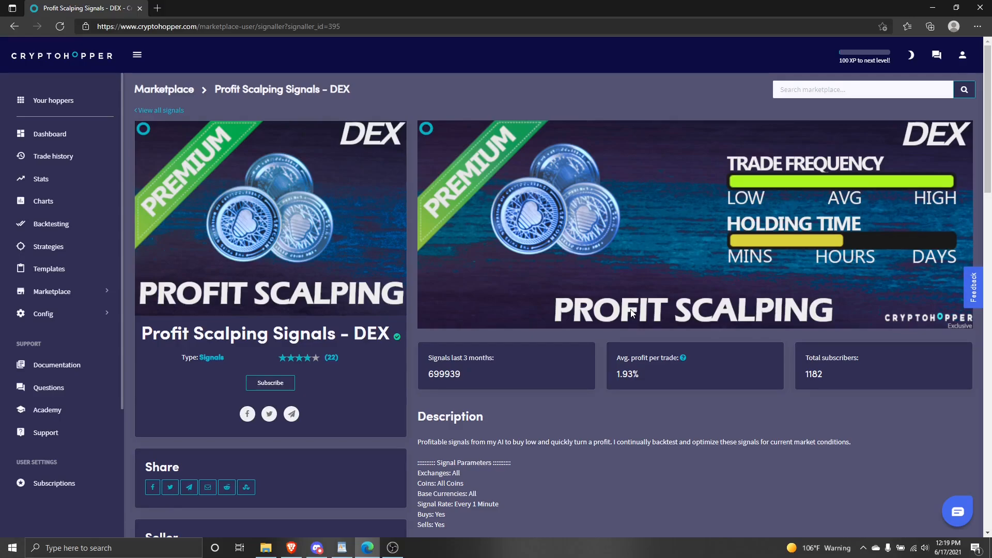
{"action": "mouse_move", "coordinate": [318, 361]}
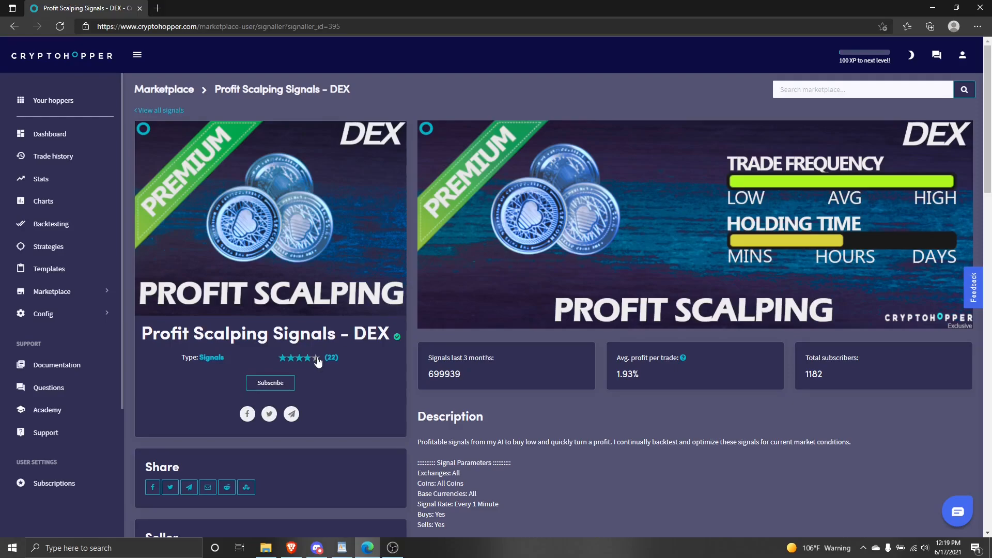
- Subscribe to Profit Scalping Signals - DEX, reaching the $5.00 monthly order page
{"action": "left_click", "coordinate": [270, 383]}
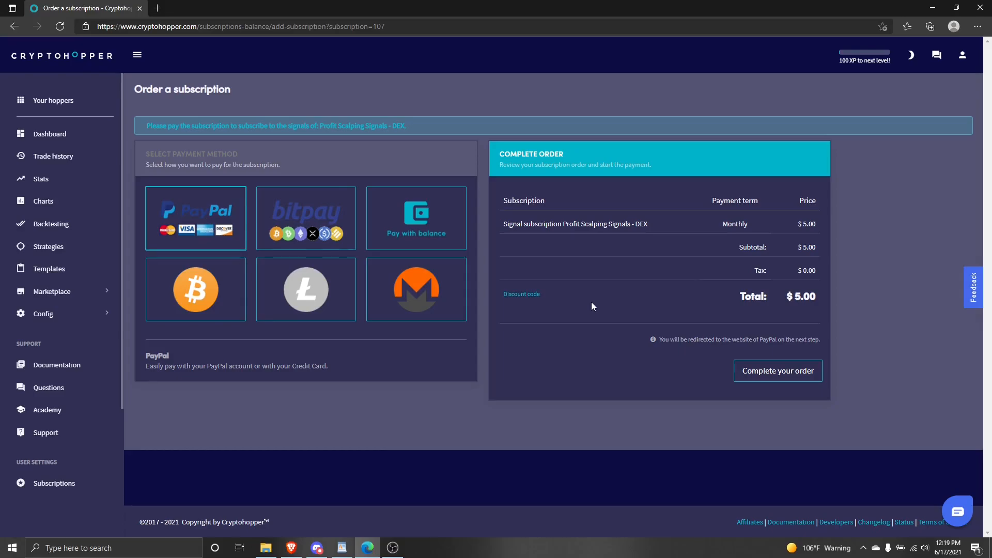
- Pay the $5.00 subscription from account balance and complete the order, leaving $23.02 credits
{"action": "left_click", "coordinate": [416, 218]}
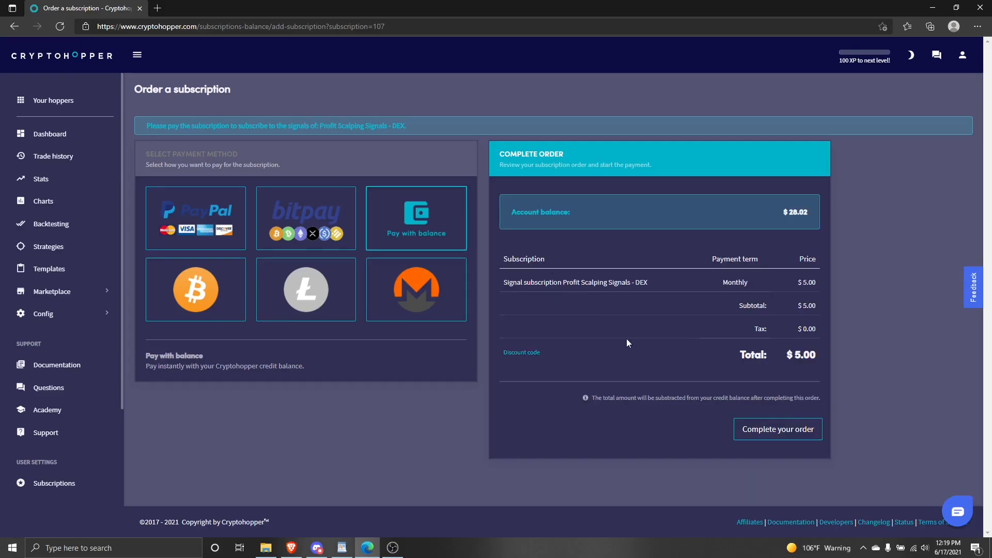
{"action": "mouse_move", "coordinate": [743, 396]}
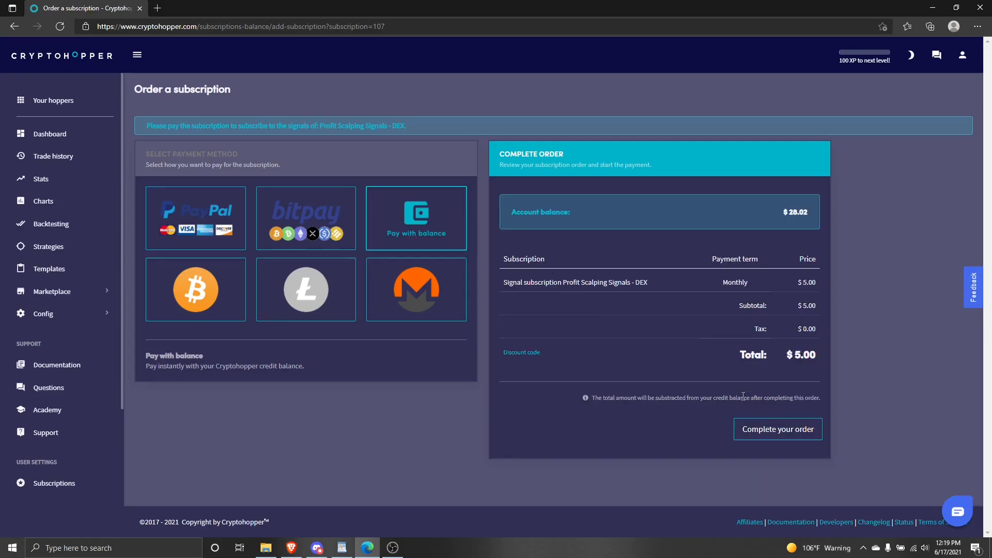
{"action": "left_click", "coordinate": [778, 429]}
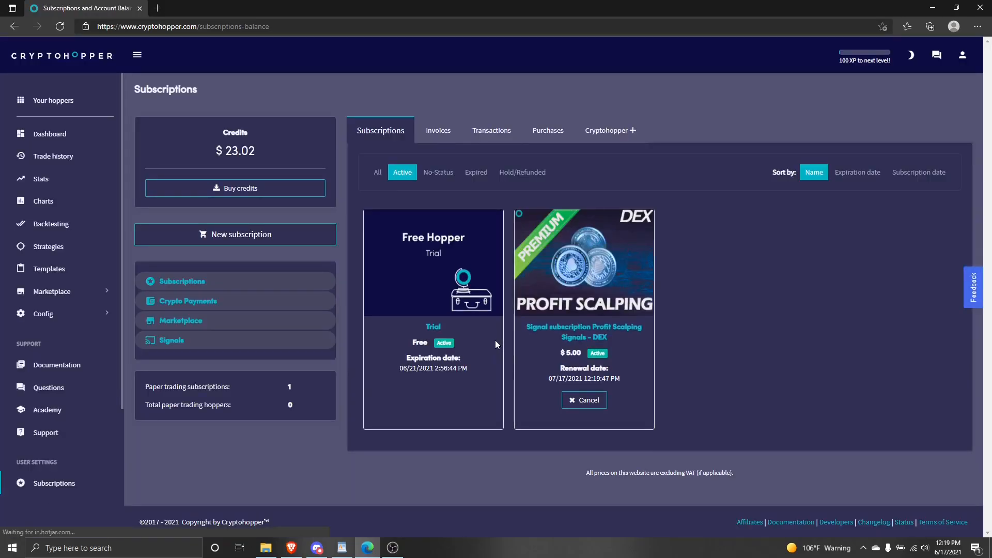
{"action": "mouse_move", "coordinate": [281, 243]}
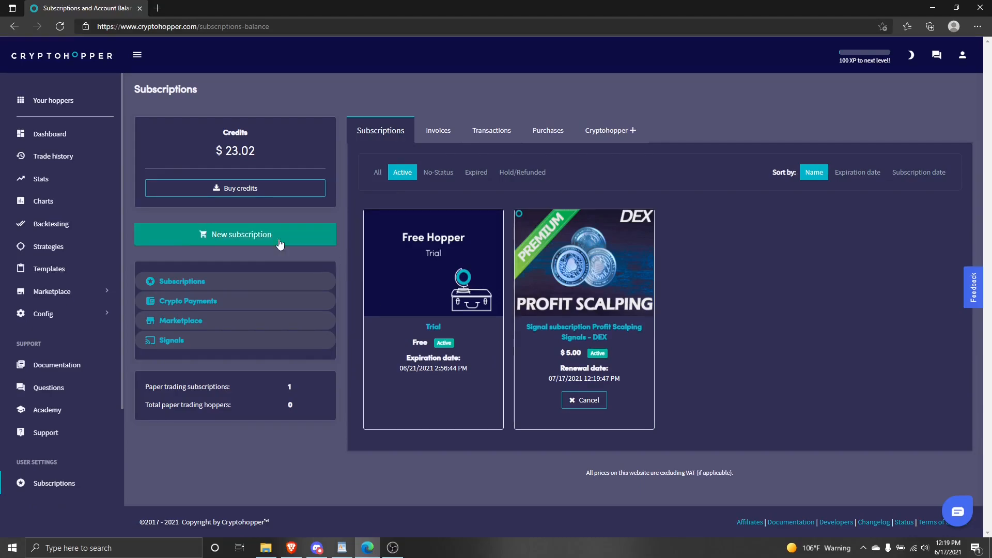
{"action": "mouse_move", "coordinate": [180, 148]}
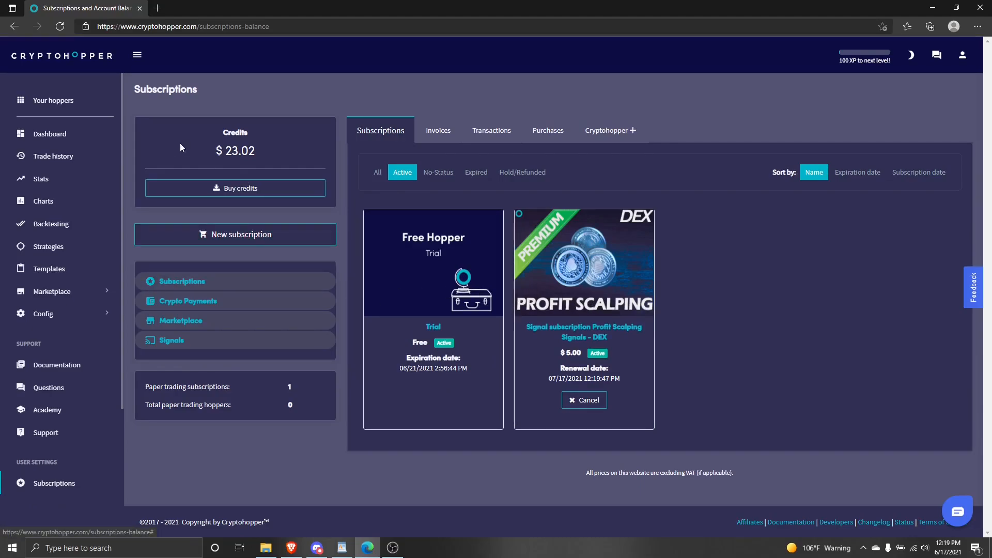
- Return to the hopper dashboard after the subscription shows as active
{"action": "left_click", "coordinate": [50, 133]}
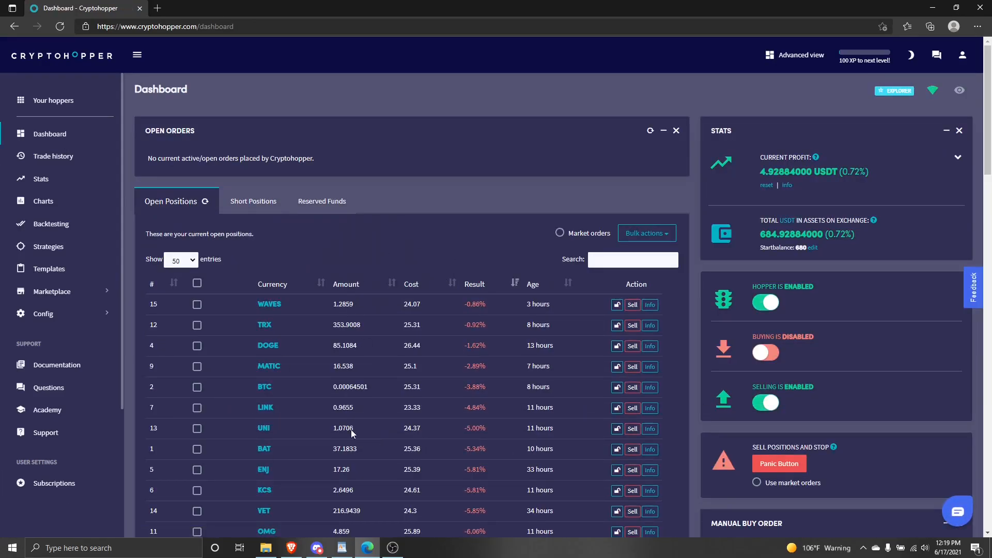
{"action": "scroll", "scroll_direction": "down", "scroll_amount": 3}
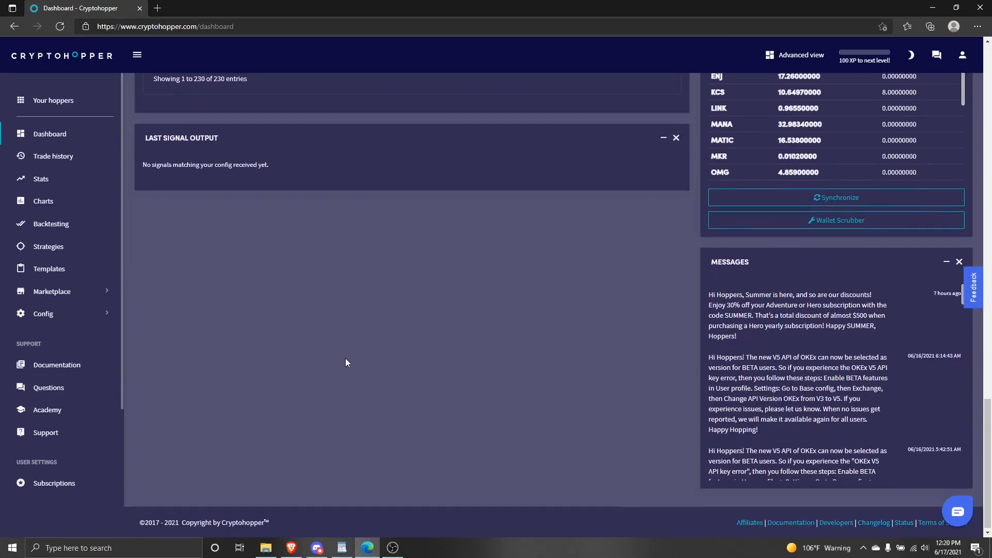
{"action": "mouse_move", "coordinate": [140, 134]}
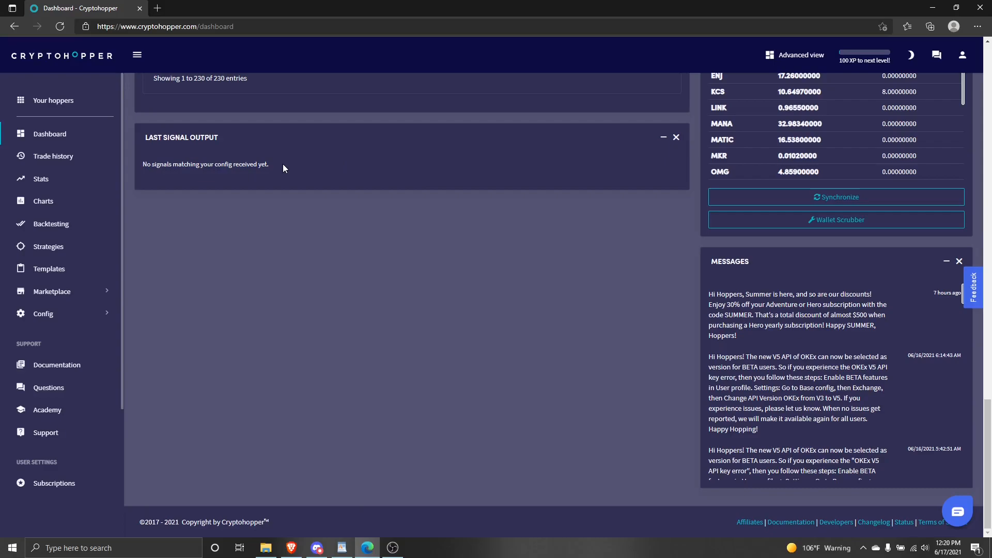
{"action": "mouse_move", "coordinate": [236, 218]}
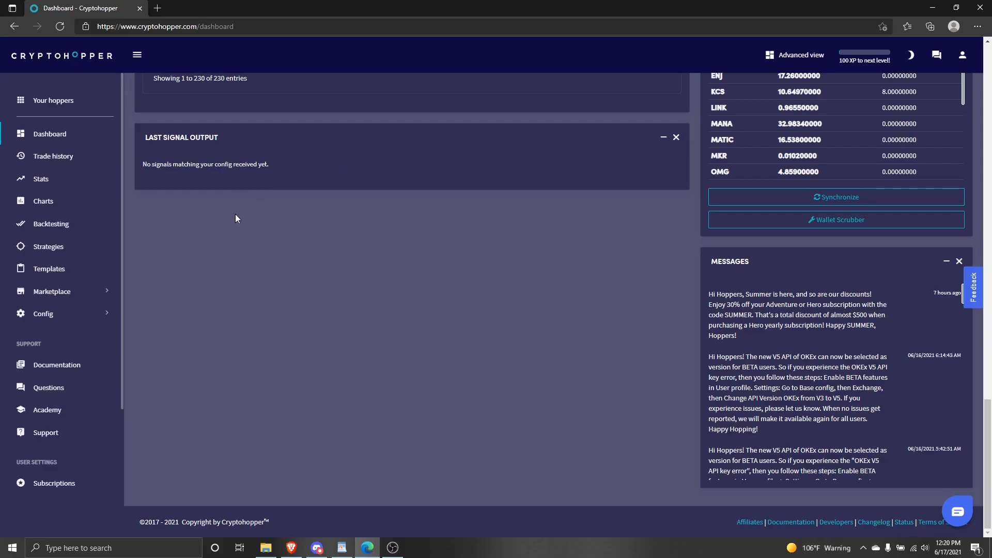
{"action": "left_click", "coordinate": [43, 313]}
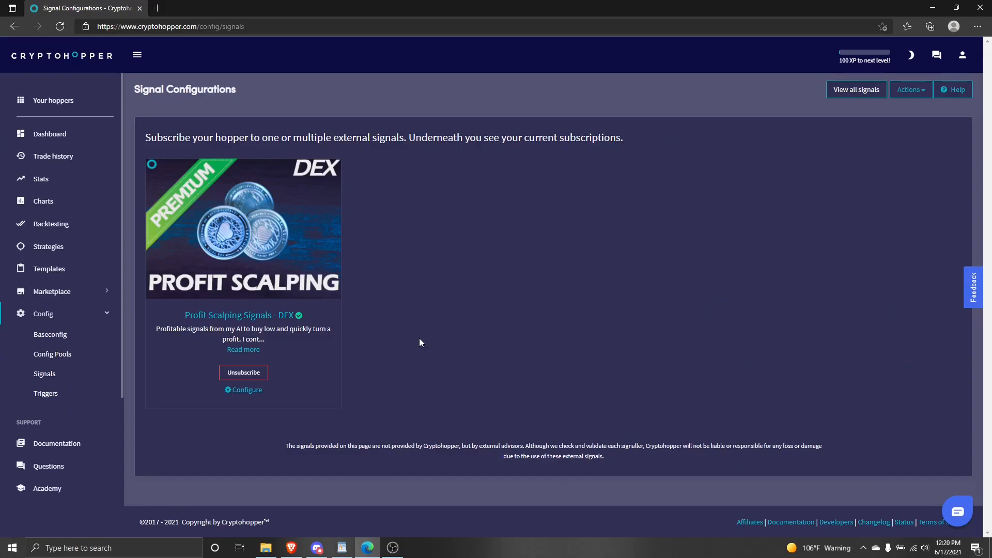
{"action": "mouse_move", "coordinate": [449, 342]}
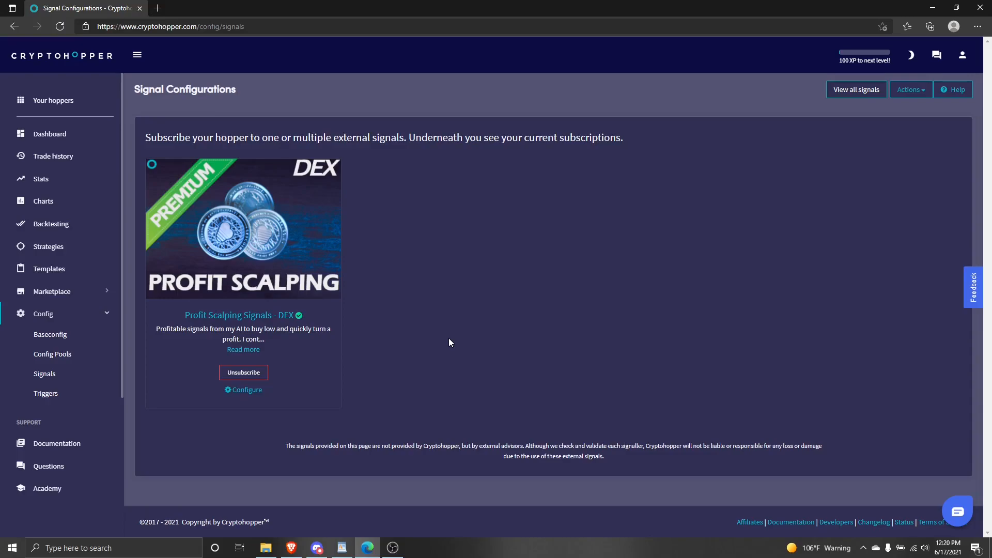
{"action": "mouse_move", "coordinate": [53, 156]}
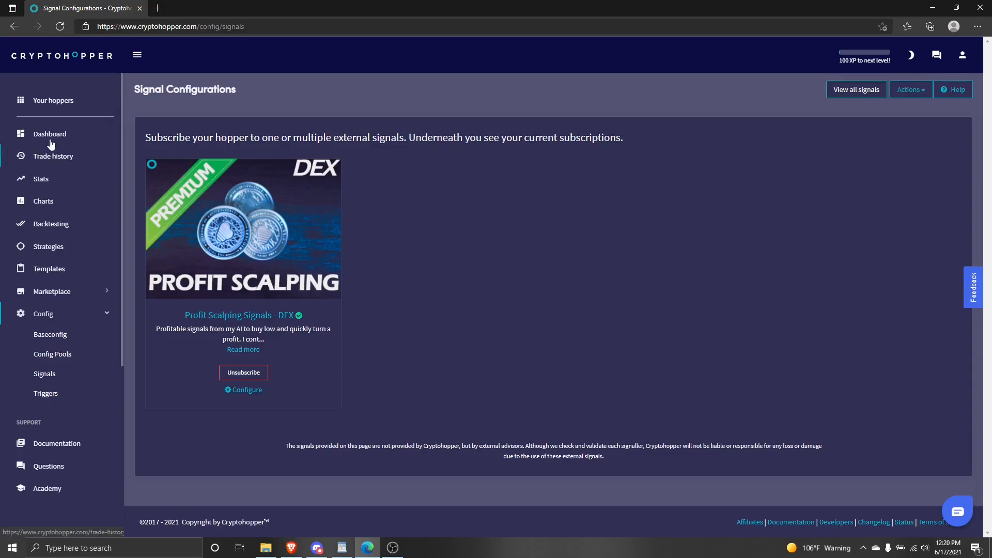
- Return to the dashboard after confirming the signal appears under Signal Configurations
{"action": "left_click", "coordinate": [50, 134]}
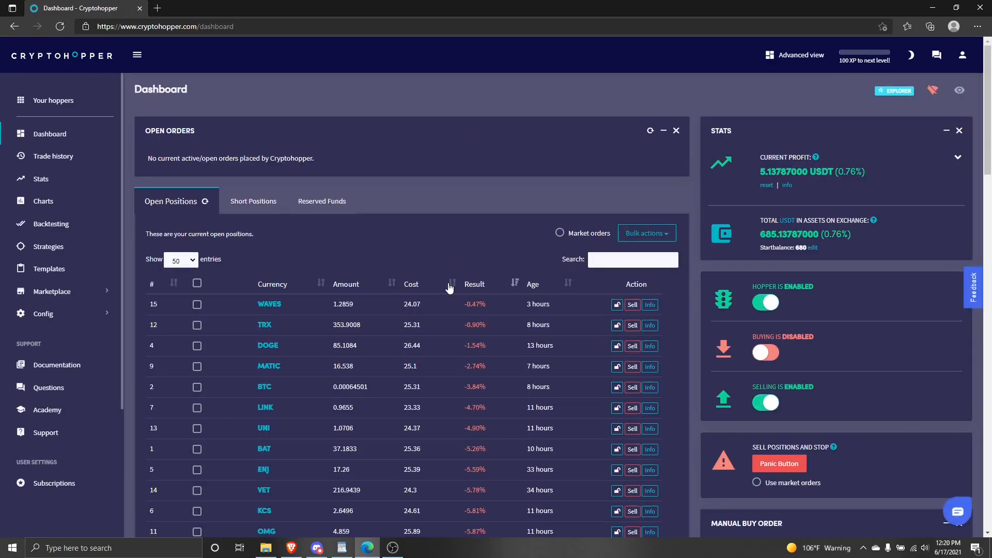